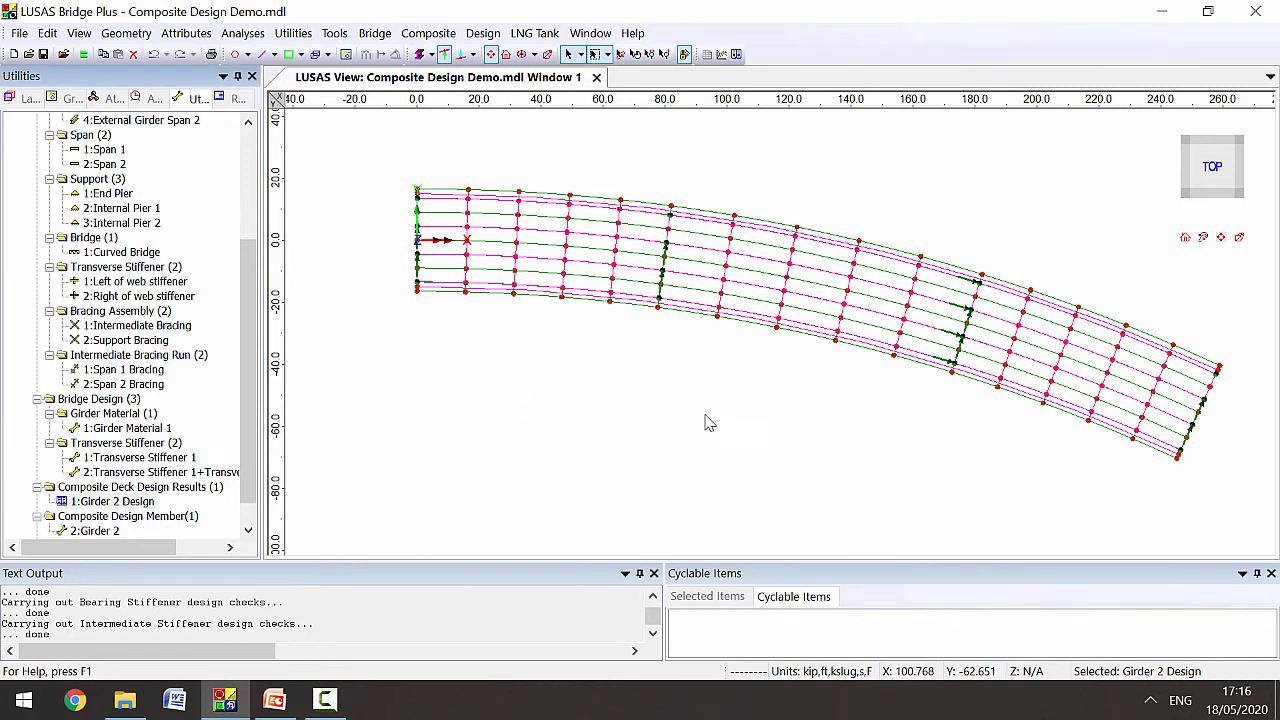
Select all members of the Girder 2 group and orbit the bridge into an isometric view.
right_click(68, 236)
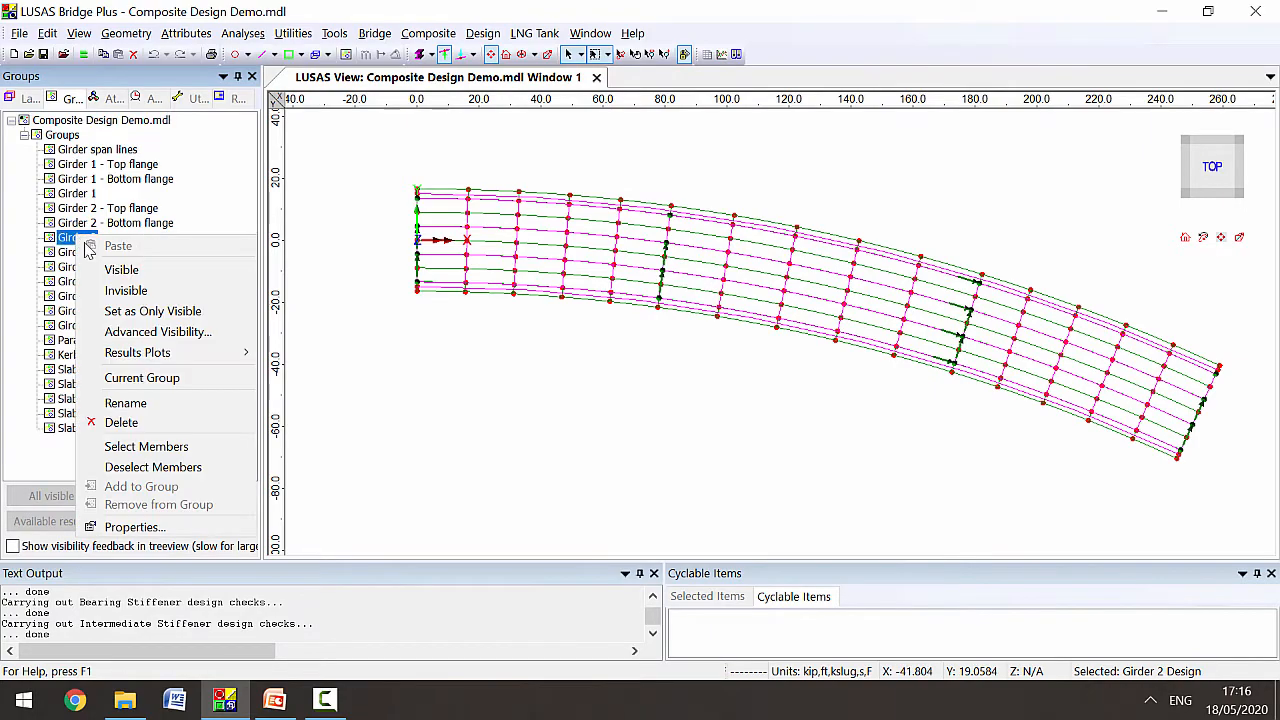
left_click(146, 446)
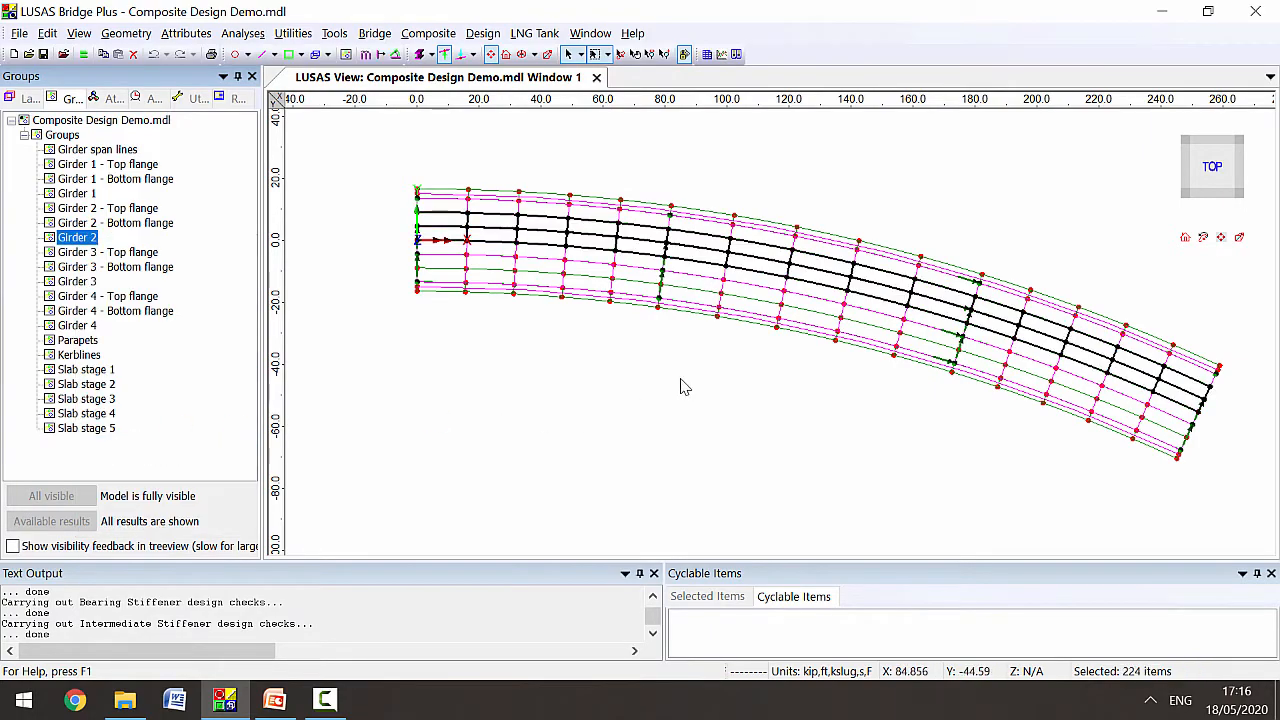
left_click_drag(684, 388, 724, 236)
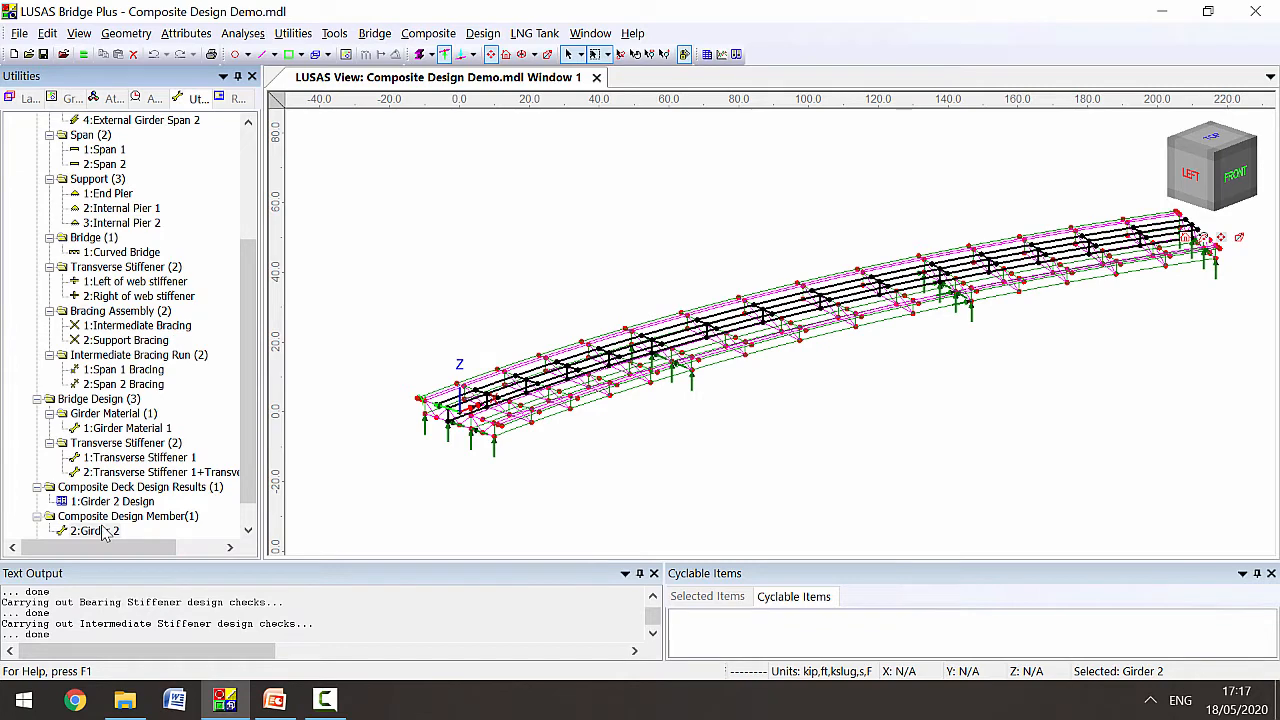
double_click(96, 530)
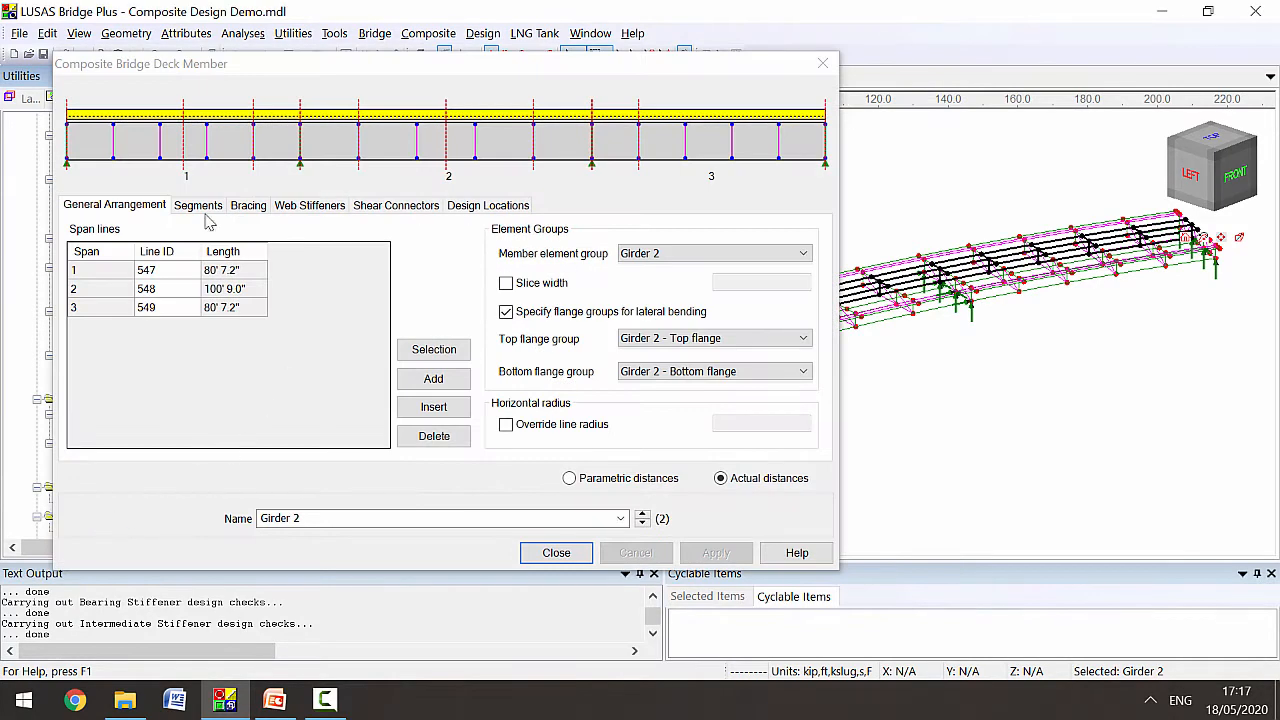
mouse_move(296, 222)
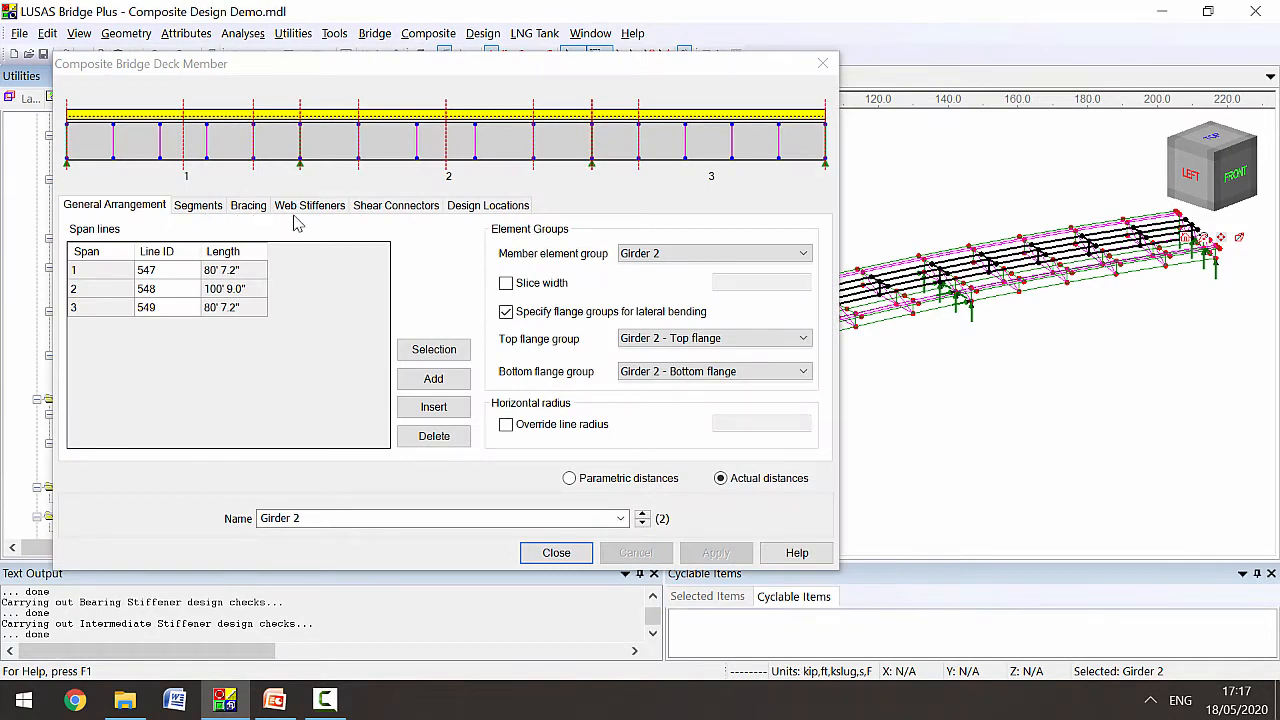
left_click(488, 204)
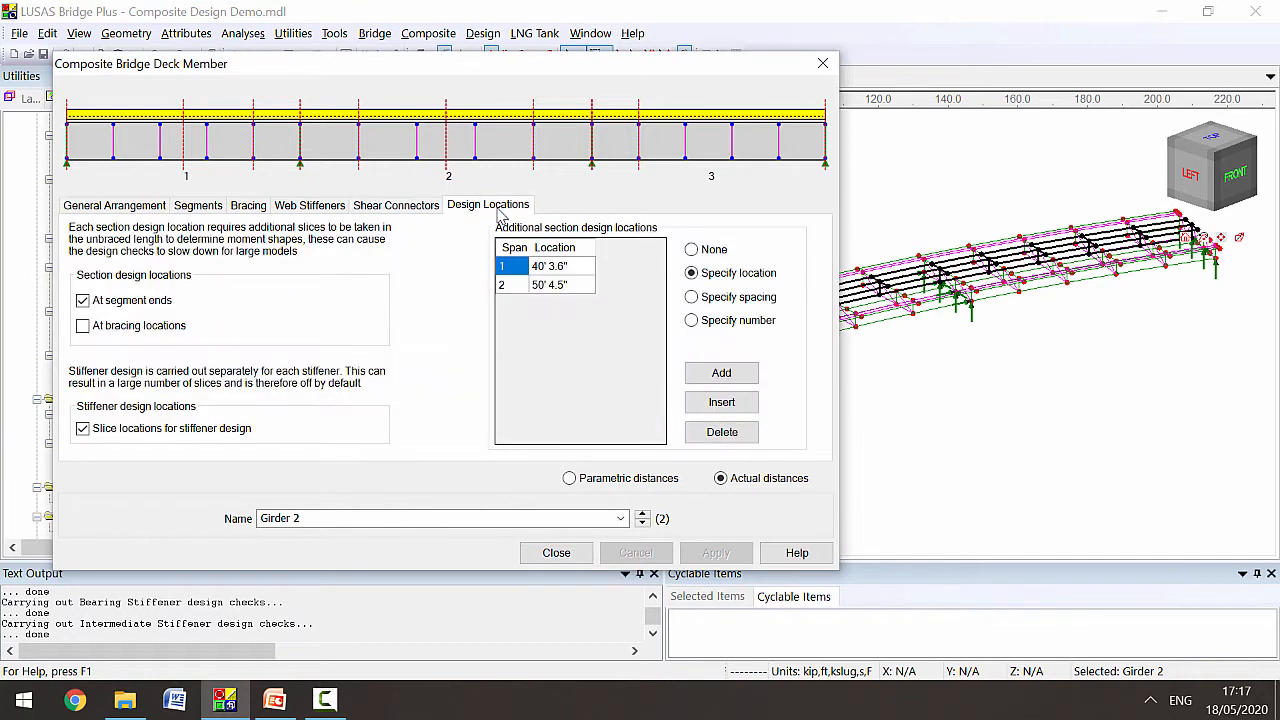
mouse_move(612, 148)
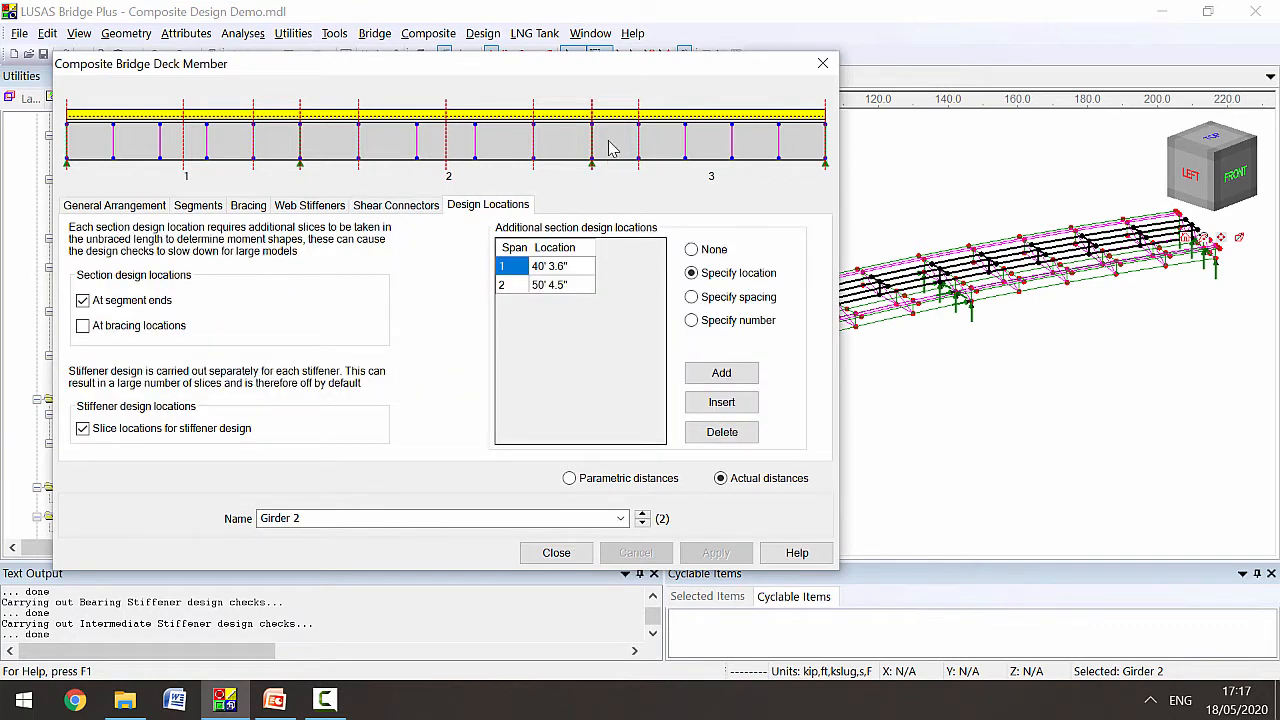
mouse_move(432, 164)
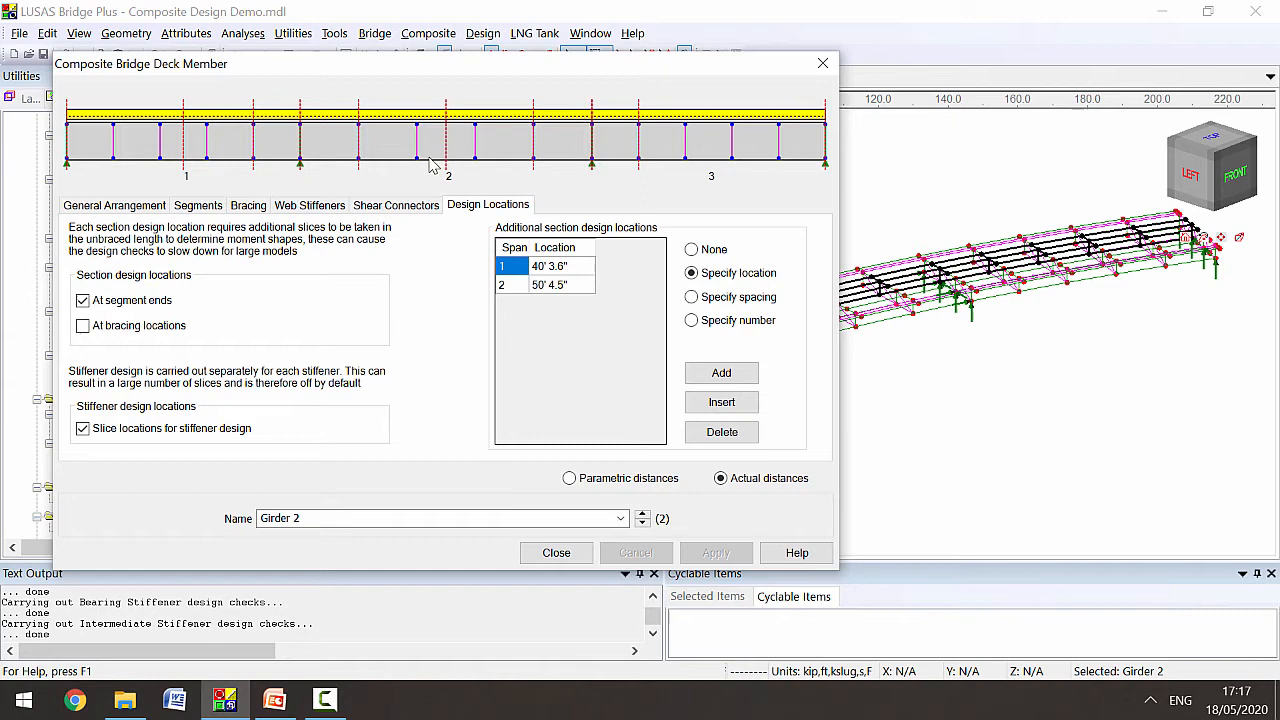
left_click(556, 552)
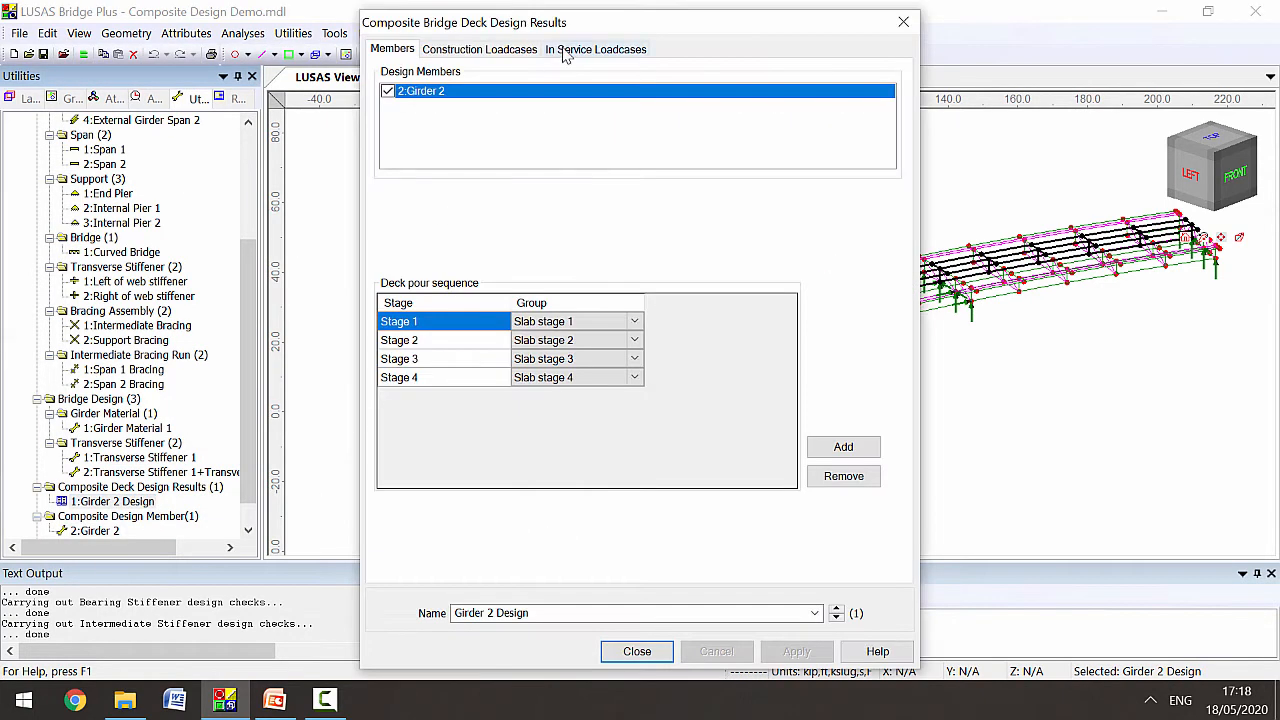
Review the In Service Loadcases assignments and close the Girder 2 design results definition.
left_click(596, 48)
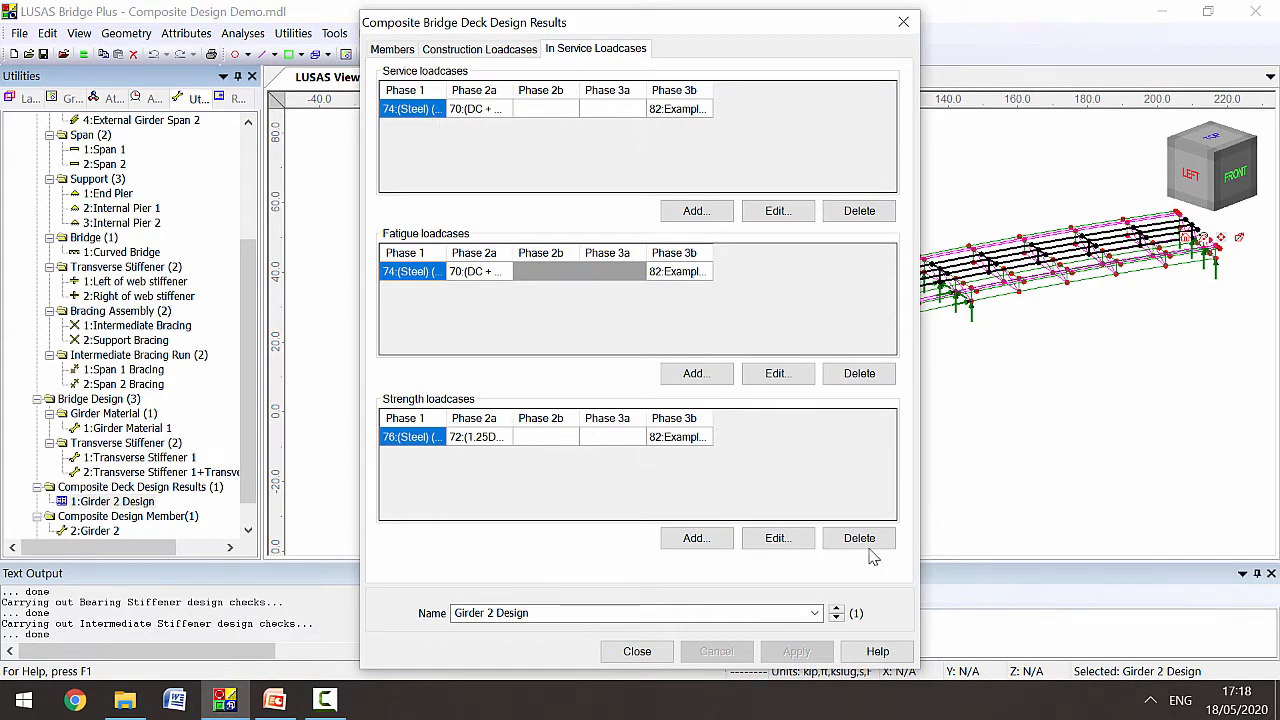
left_click(776, 536)
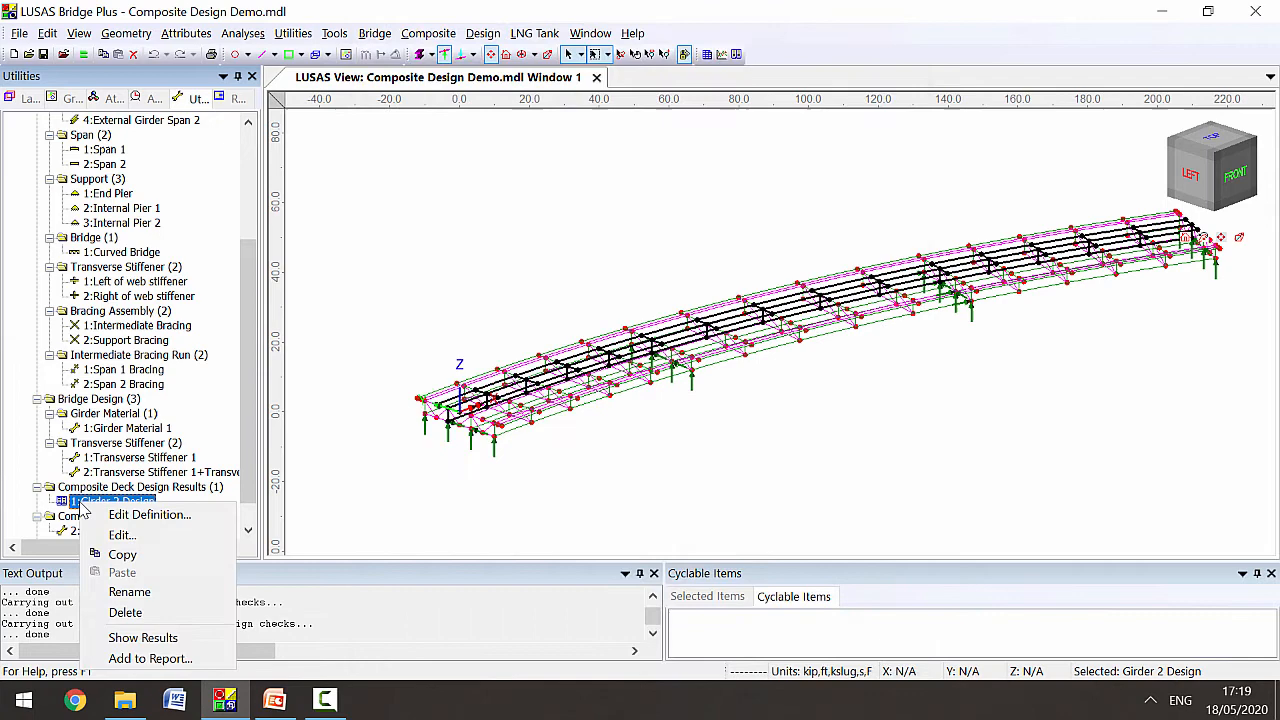
Show the AASHTO Composite Deck Design Summary results for Girder 2.
left_click(142, 636)
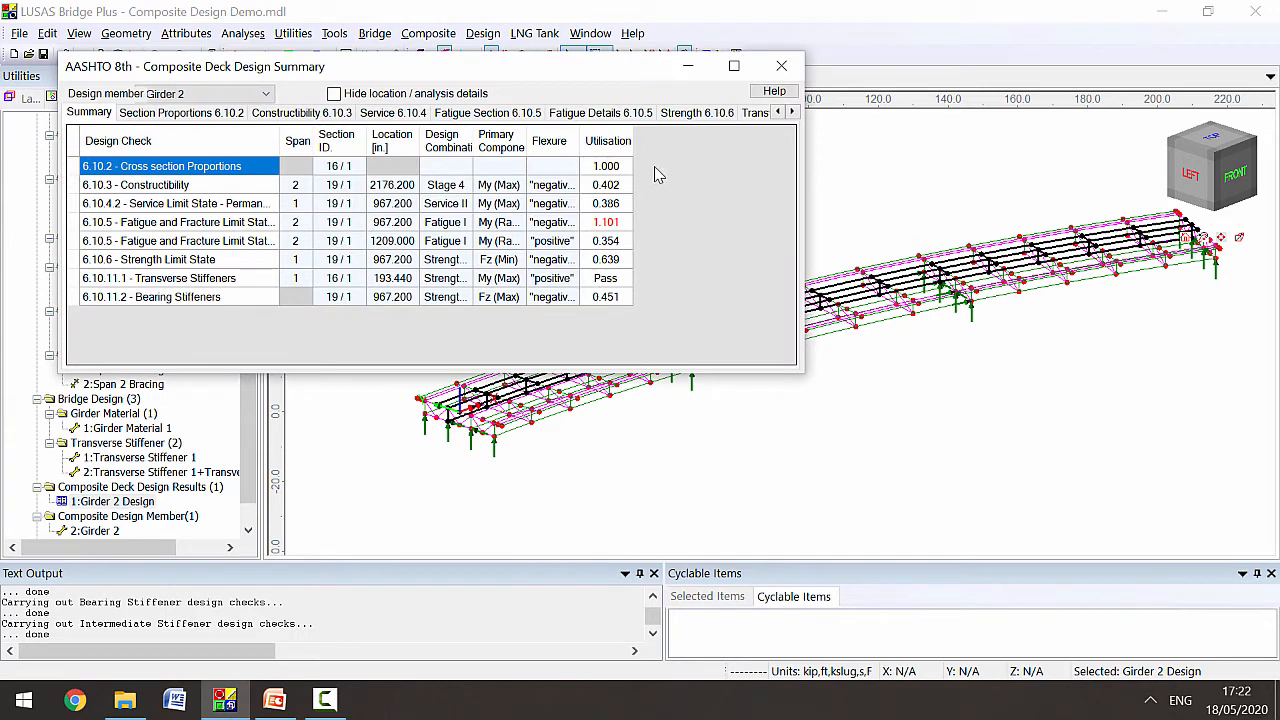
mouse_move(616, 240)
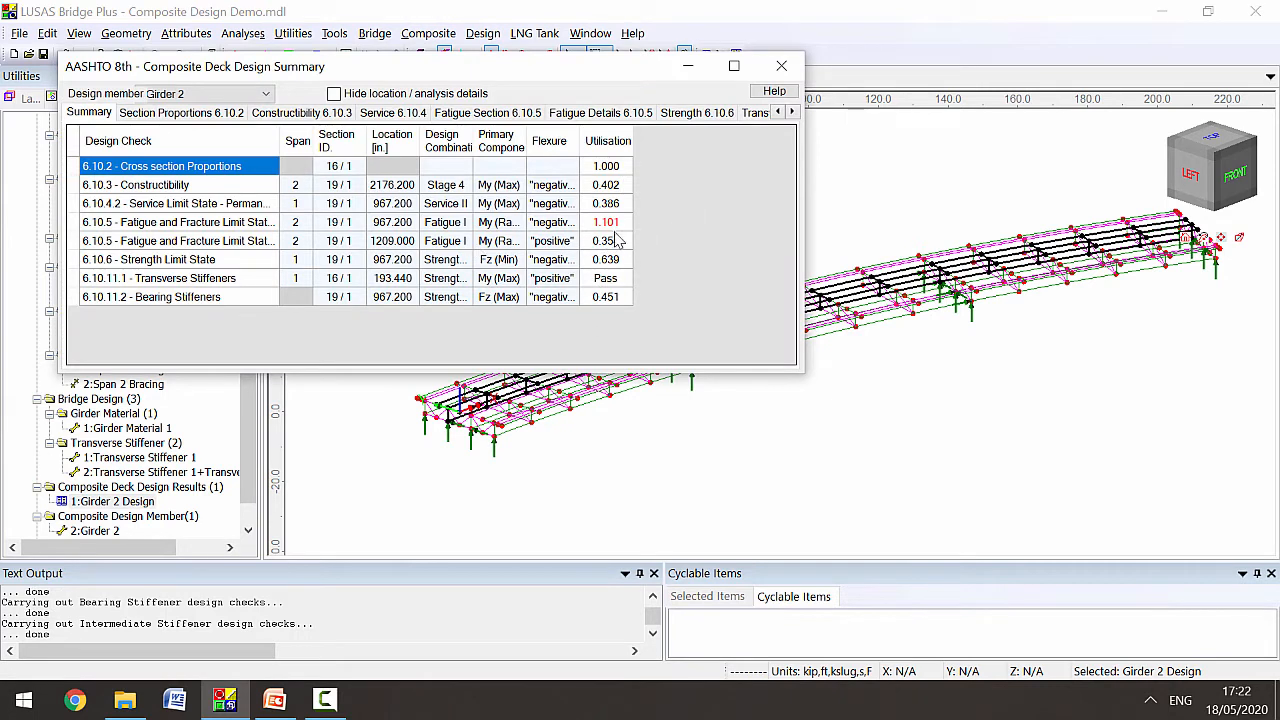
View detailed 6.10.5.1 shear connector fatigue calculations down to the failed required pitch (1.10075).
right_click(604, 220)
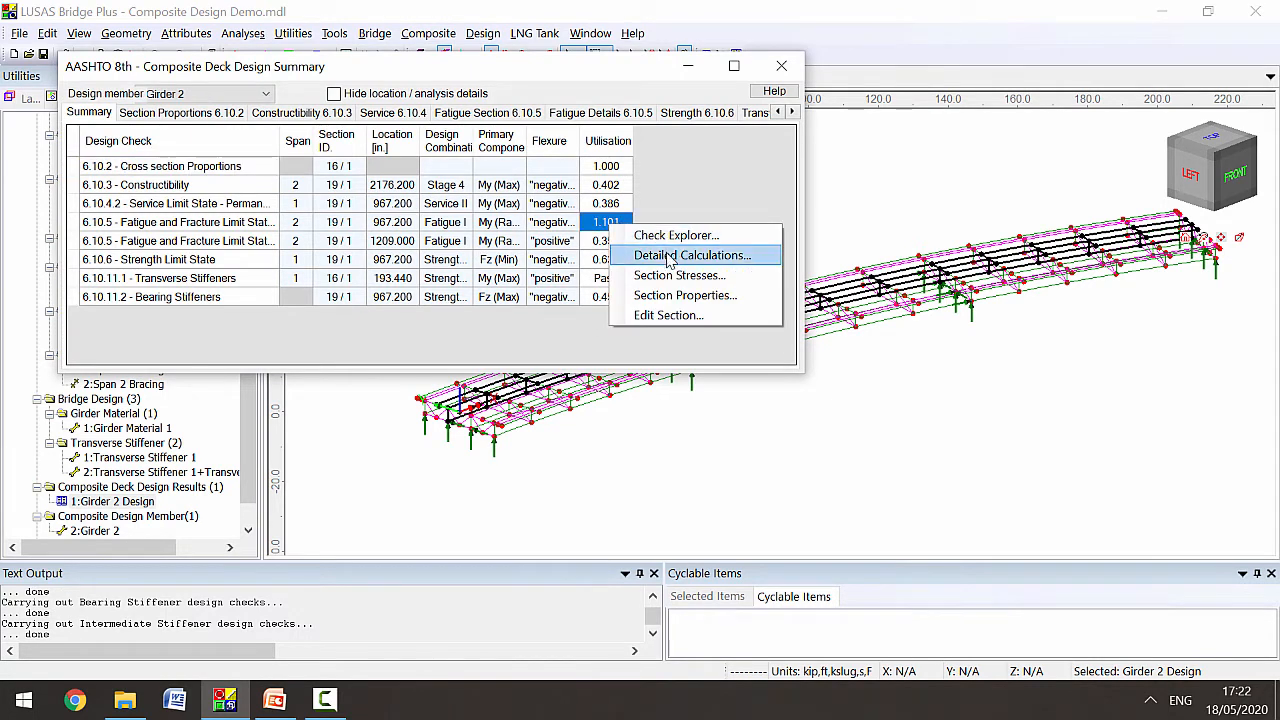
left_click(690, 256)
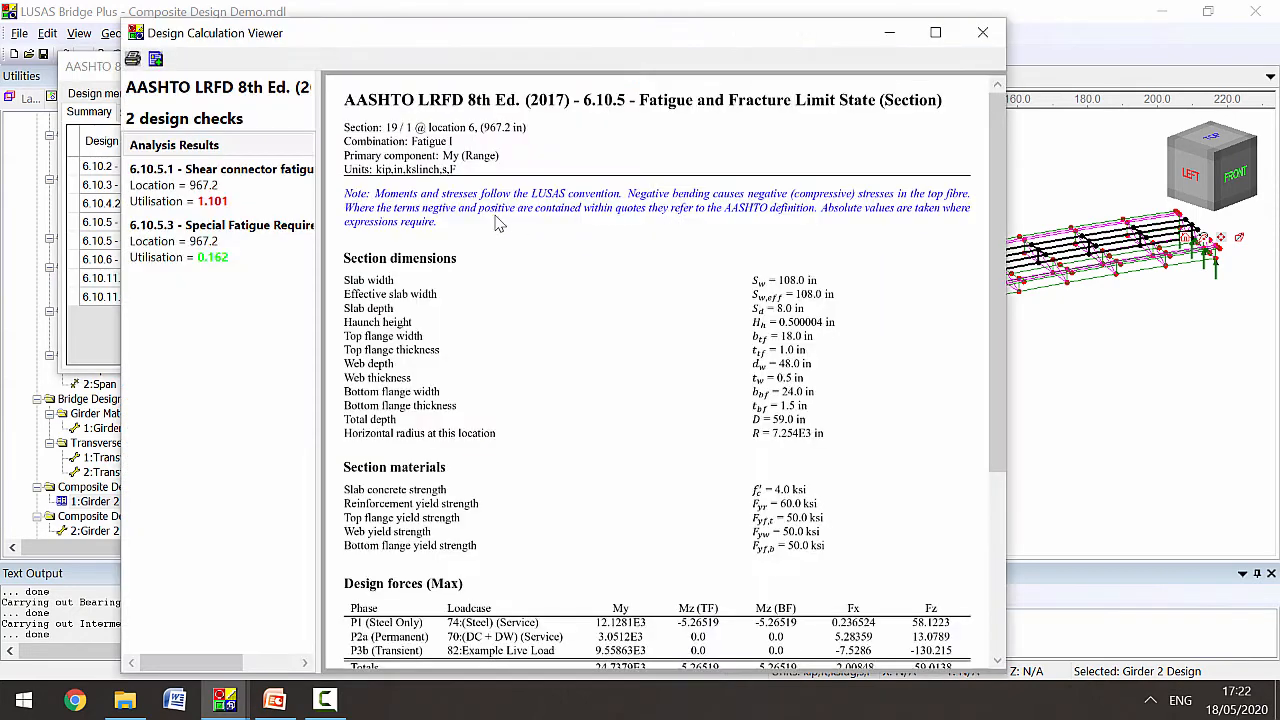
left_click(220, 184)
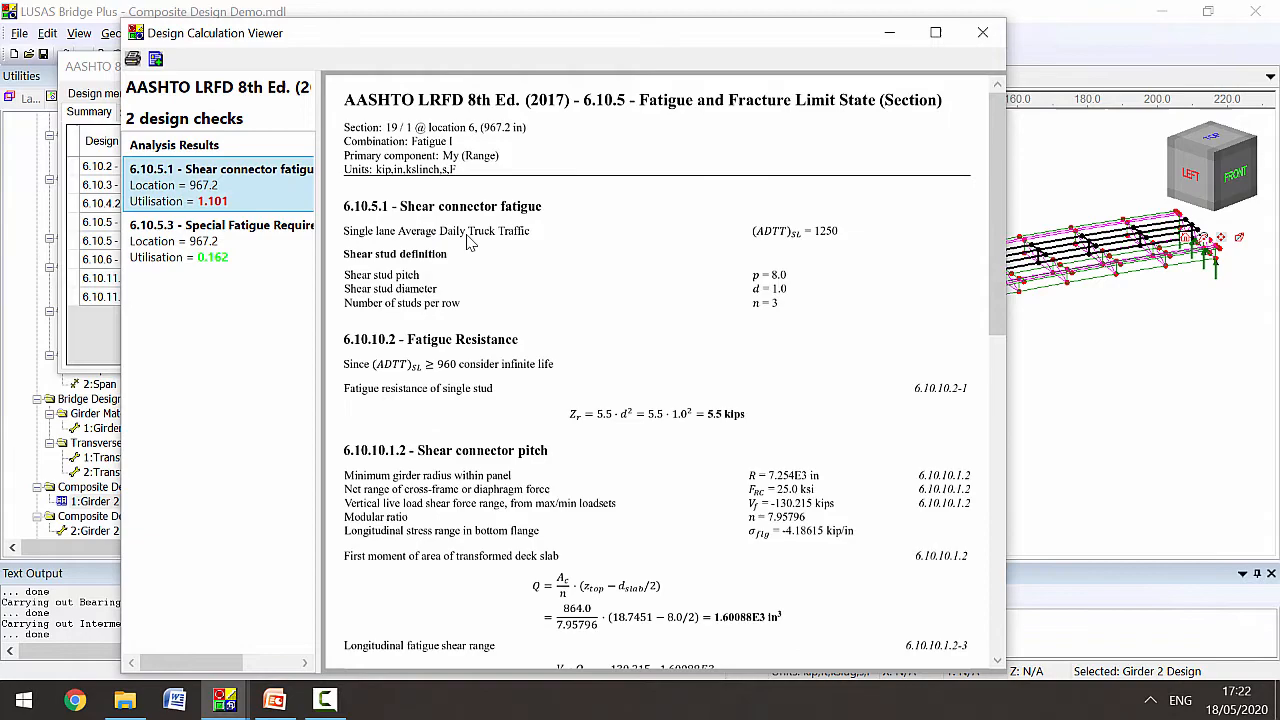
mouse_move(976, 364)
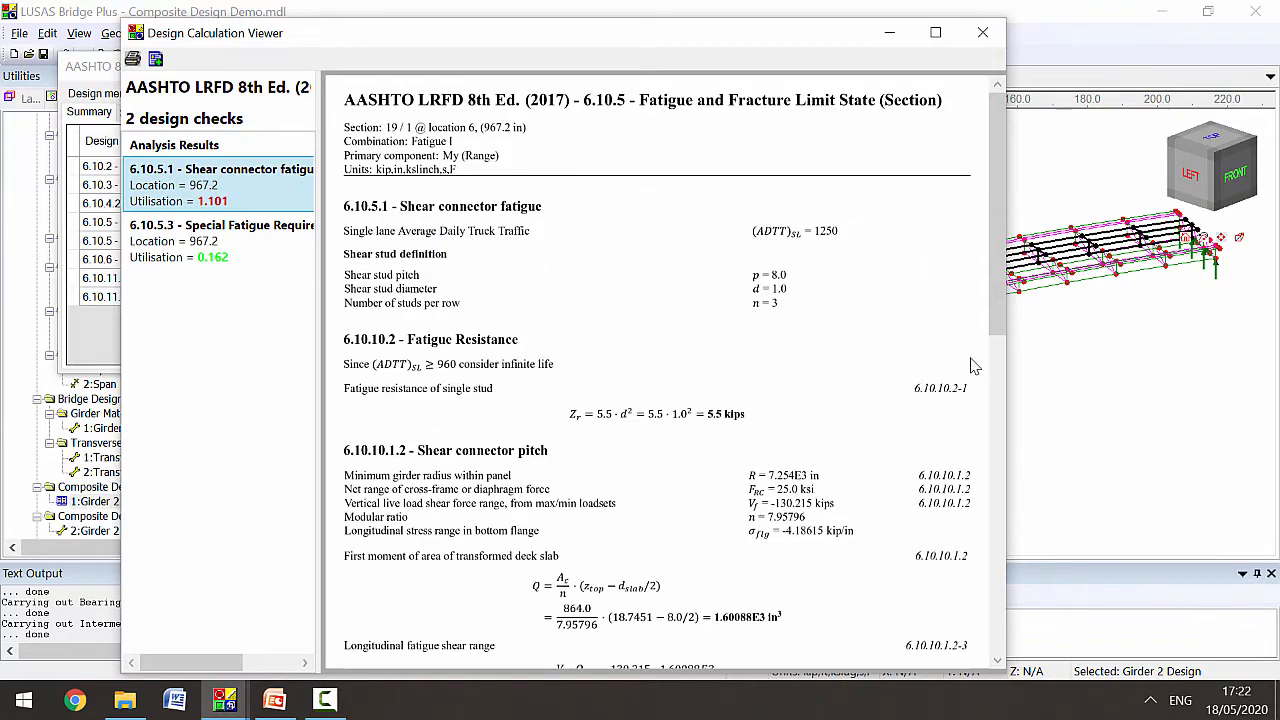
scroll("down", 3)
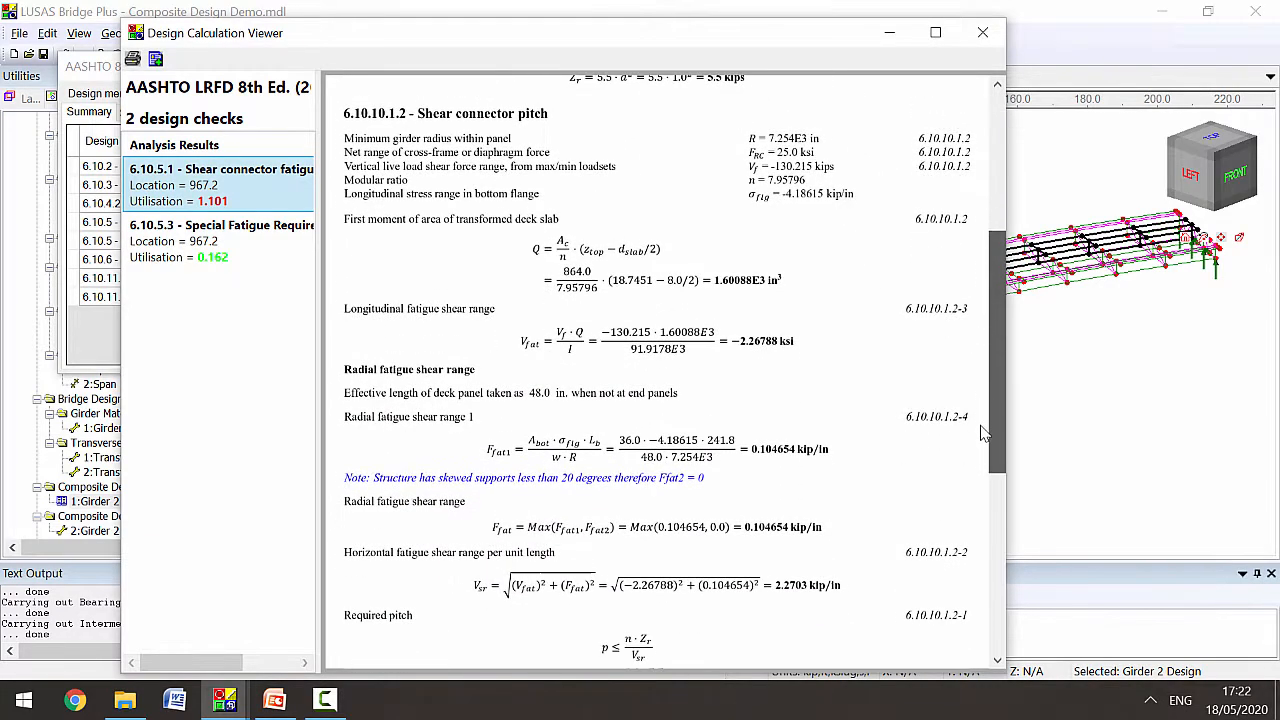
scroll("down", 3)
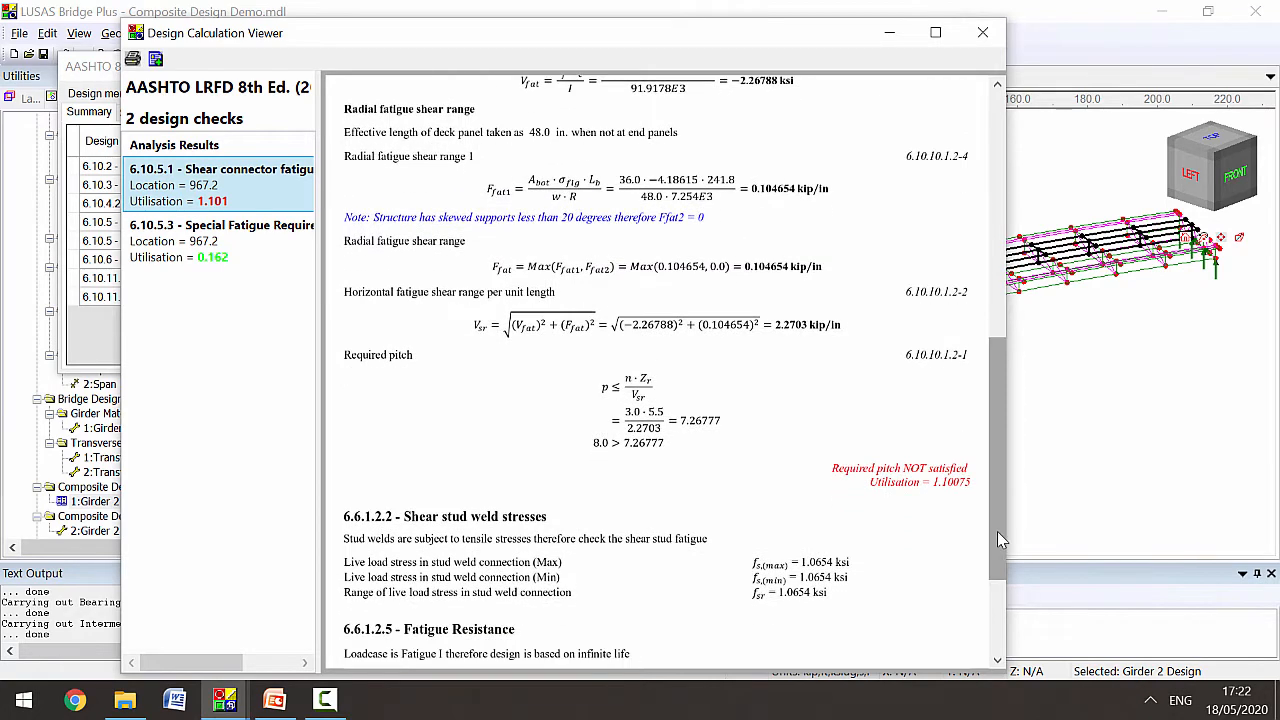